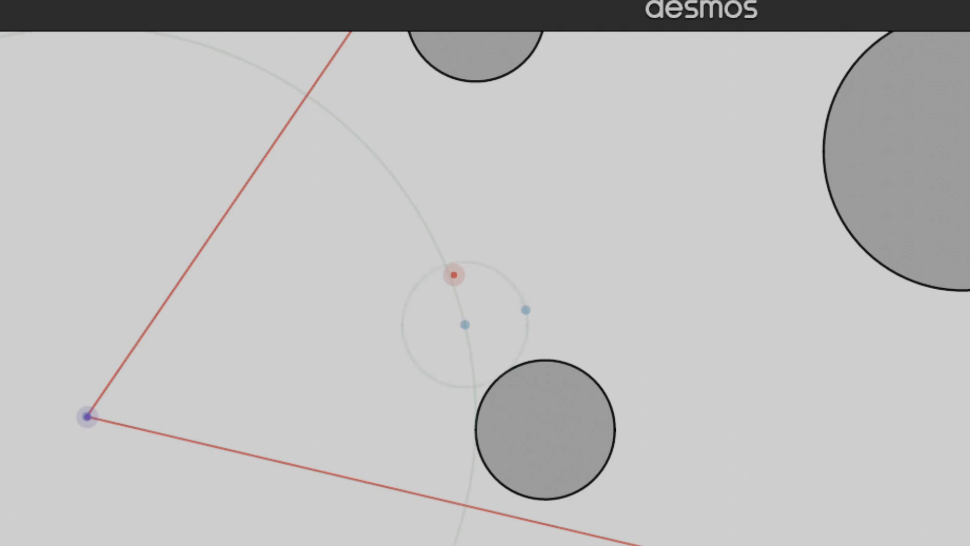
# Raise the step-count slider from one to three marching iterations along the ray.
pyautogui.moveTo(525, 309); pyautogui.dragTo(638, 282)
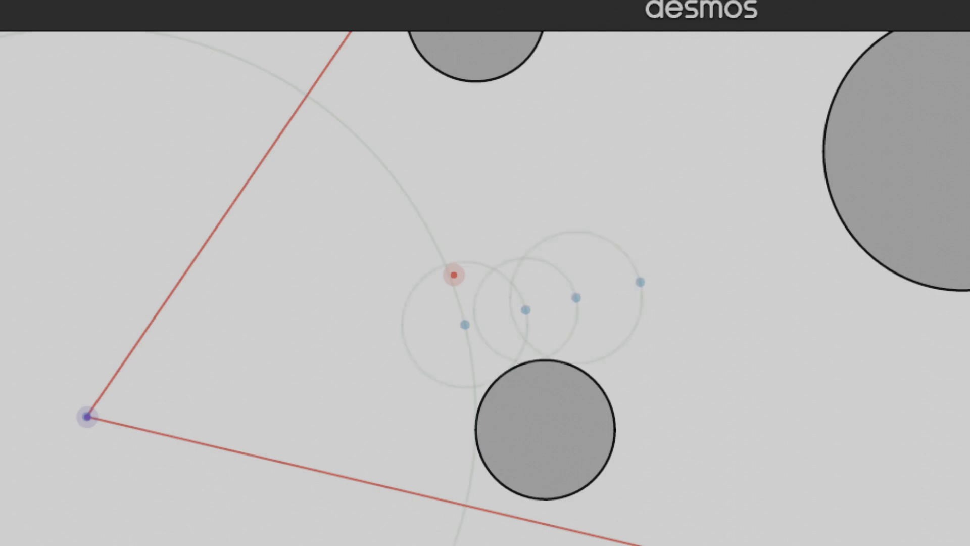